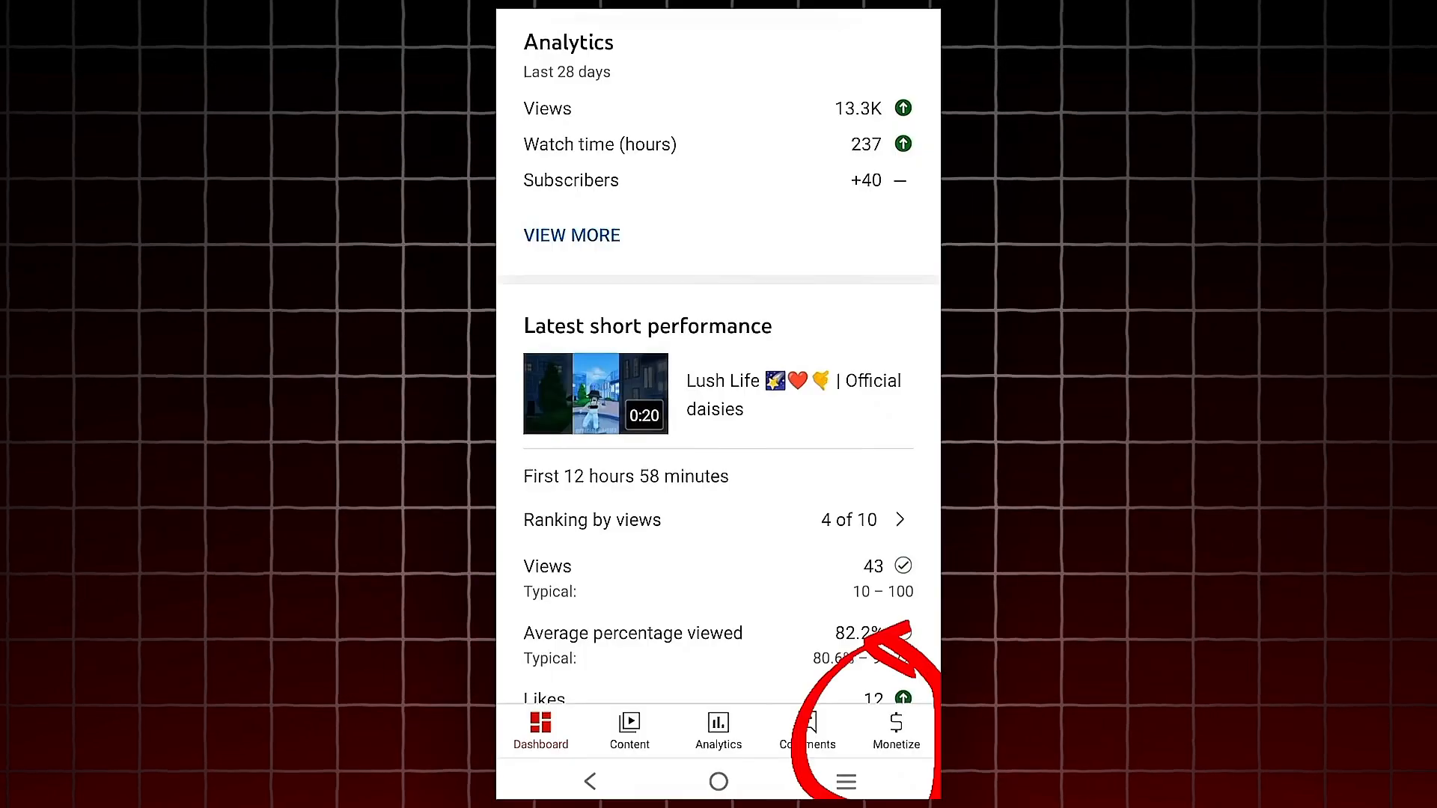
View the Monetize page with Partner Program progress: 236/1,000 subscribers, 206/4,000 watch hours.
{"action": "left_click", "coordinate": [895, 730]}
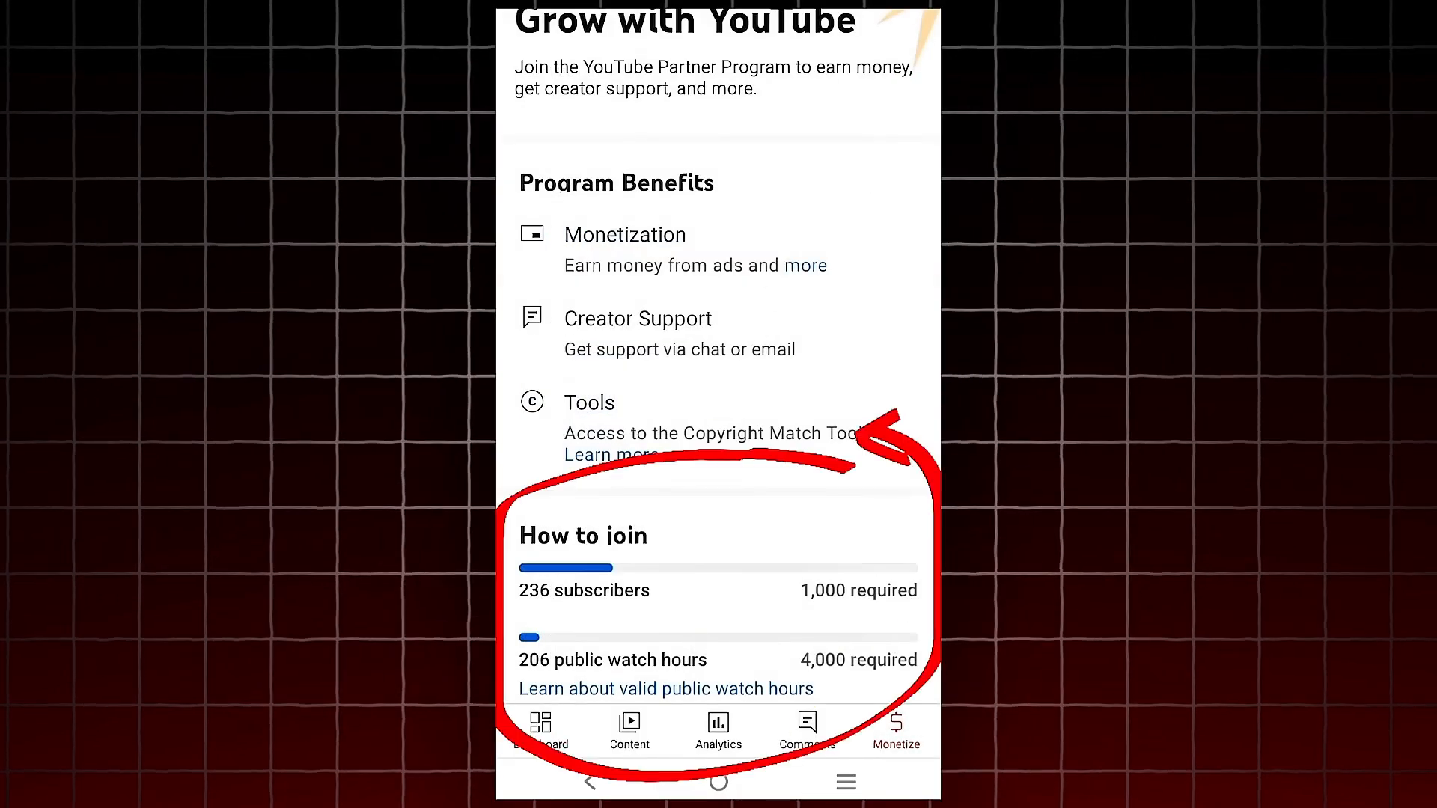